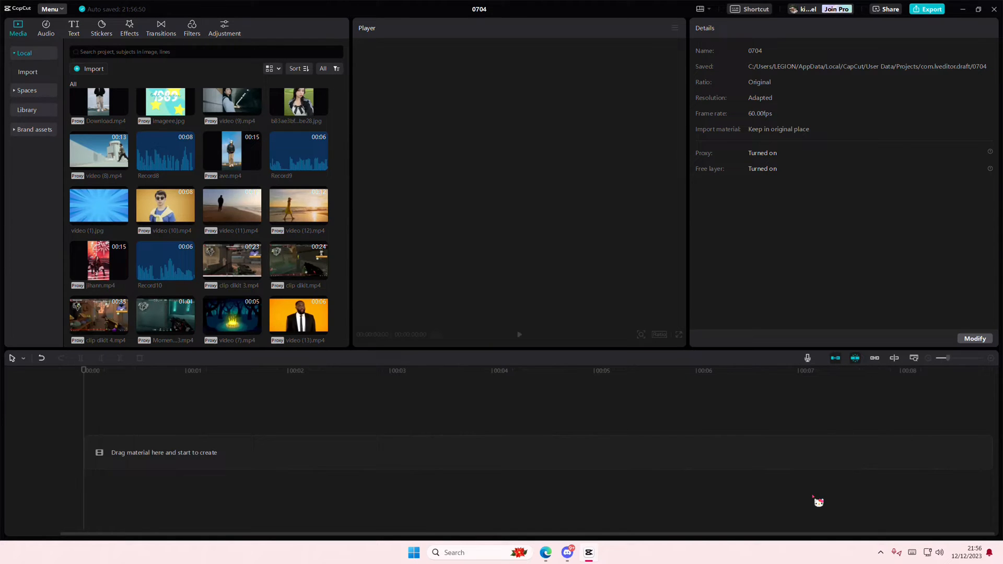
mouse_move(789, 419)
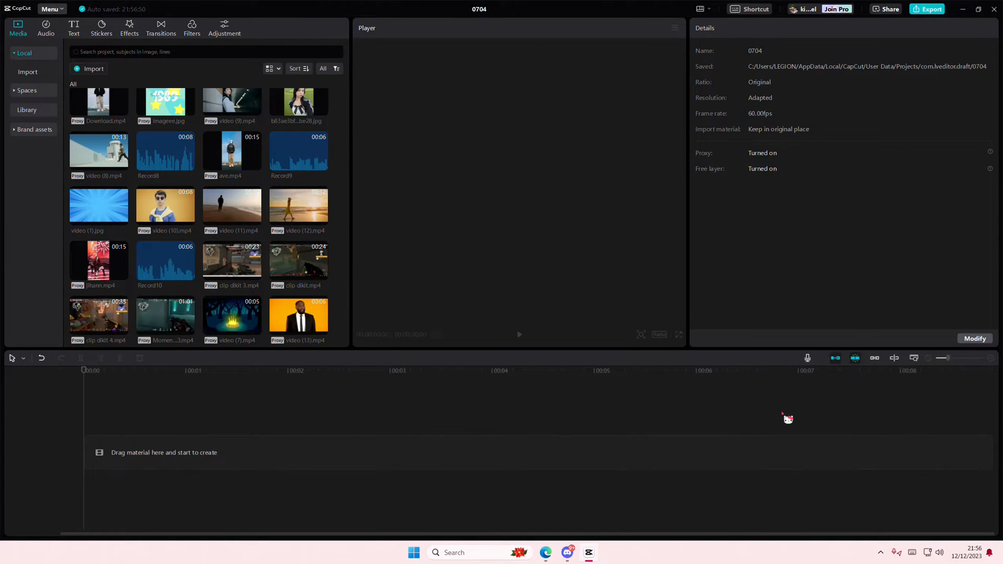
mouse_move(807, 357)
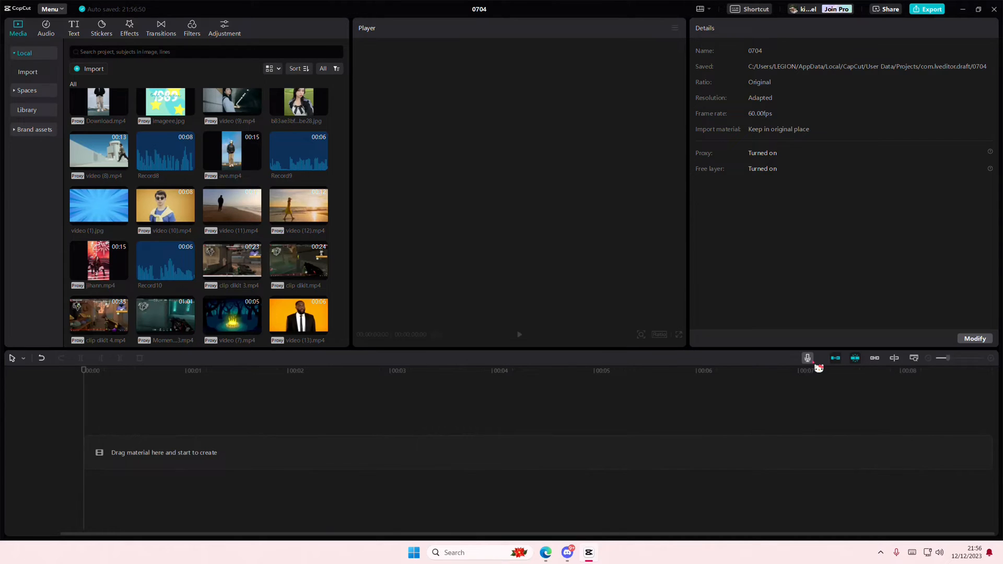
Start a voice recording with Microphone (3- Fantech Leviosa) selected as the input device.
left_click(807, 359)
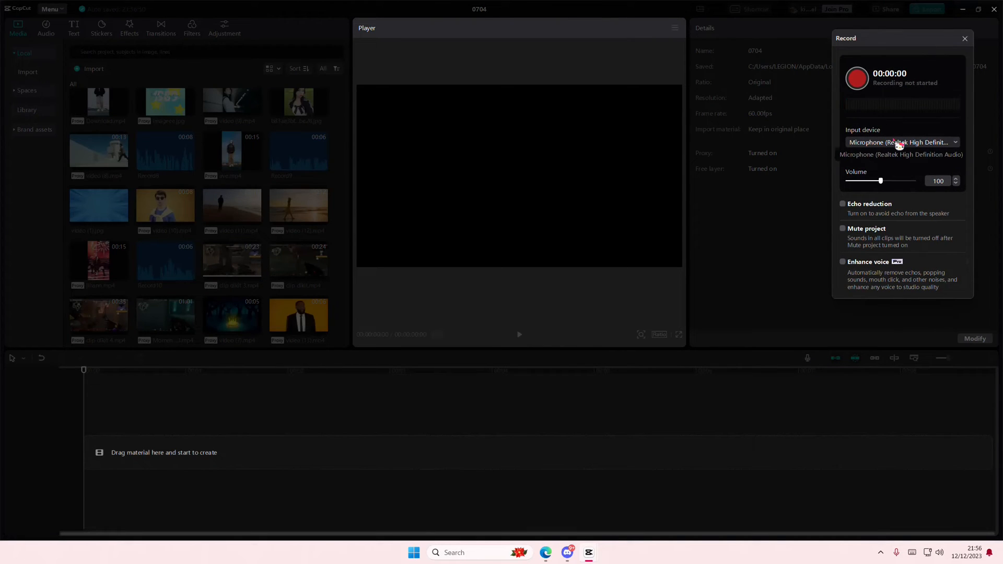
left_click(901, 142)
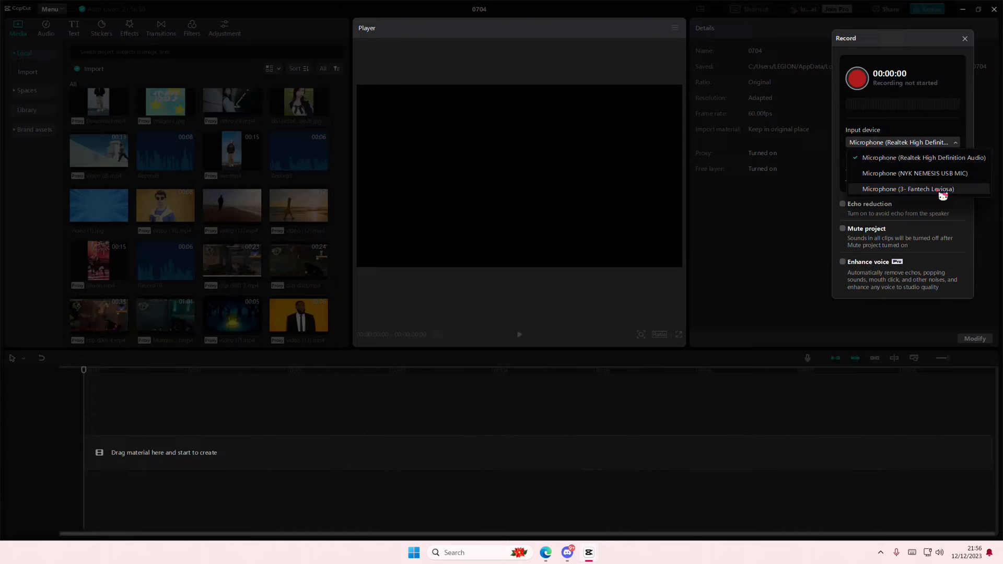
left_click(908, 189)
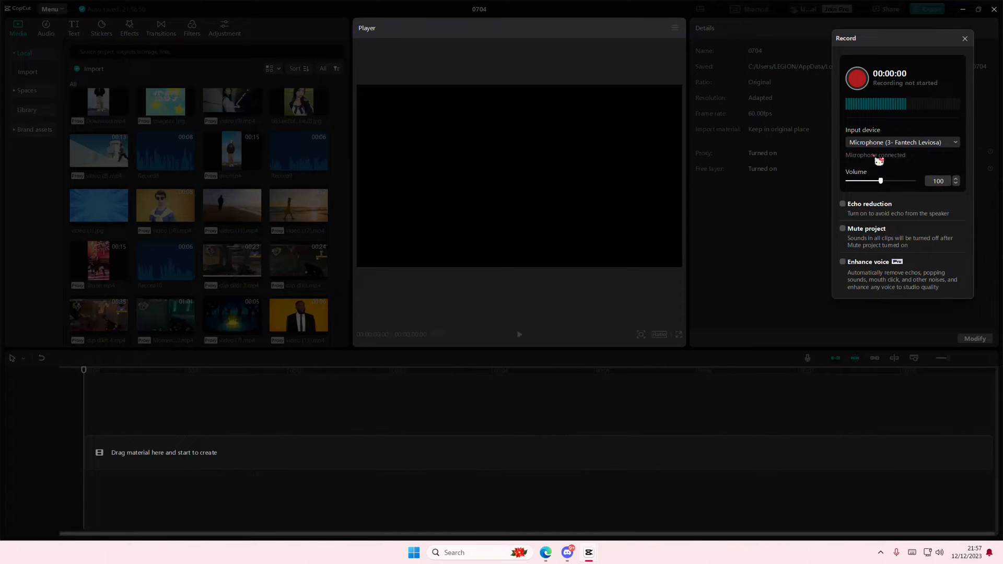
left_click(855, 77)
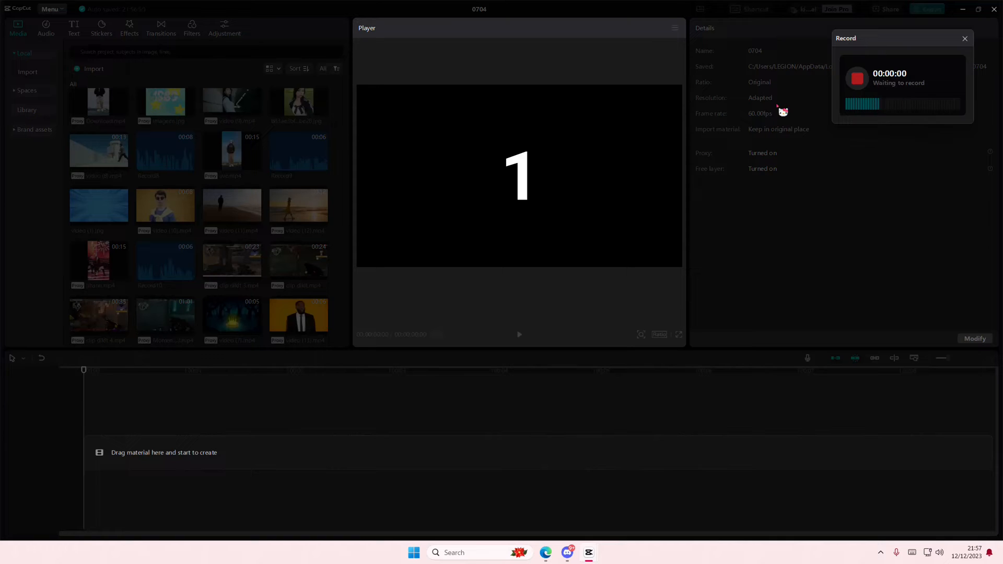
Stop the recording and speed the Record13 voice clip up to 10x.
left_click(857, 77)
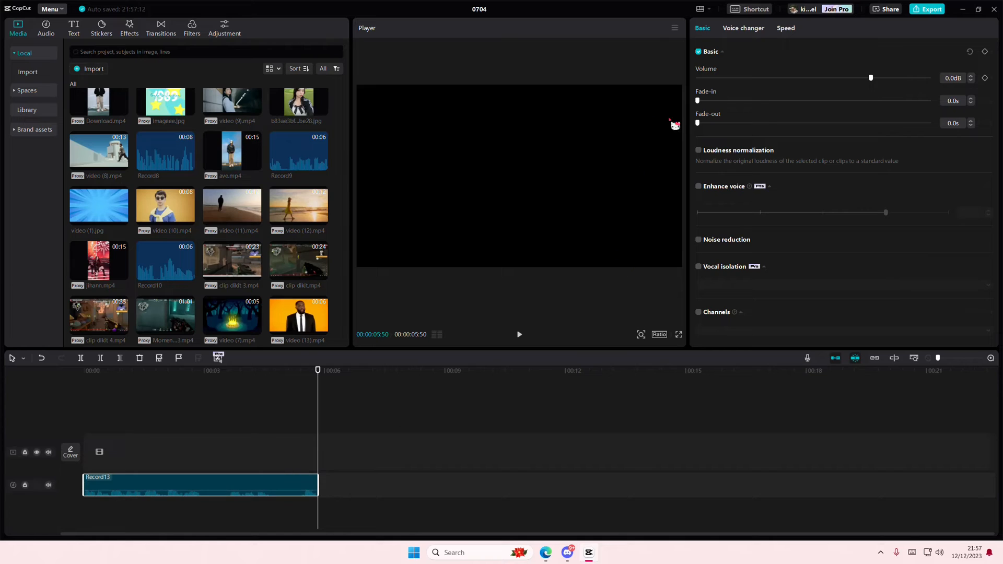
left_click(786, 27)
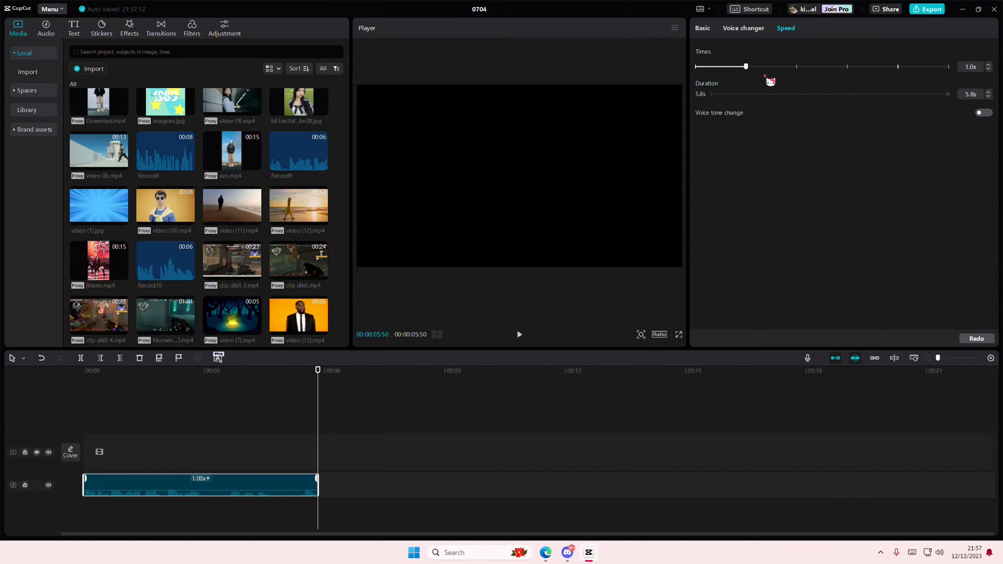
left_click_drag(746, 66, 898, 66)
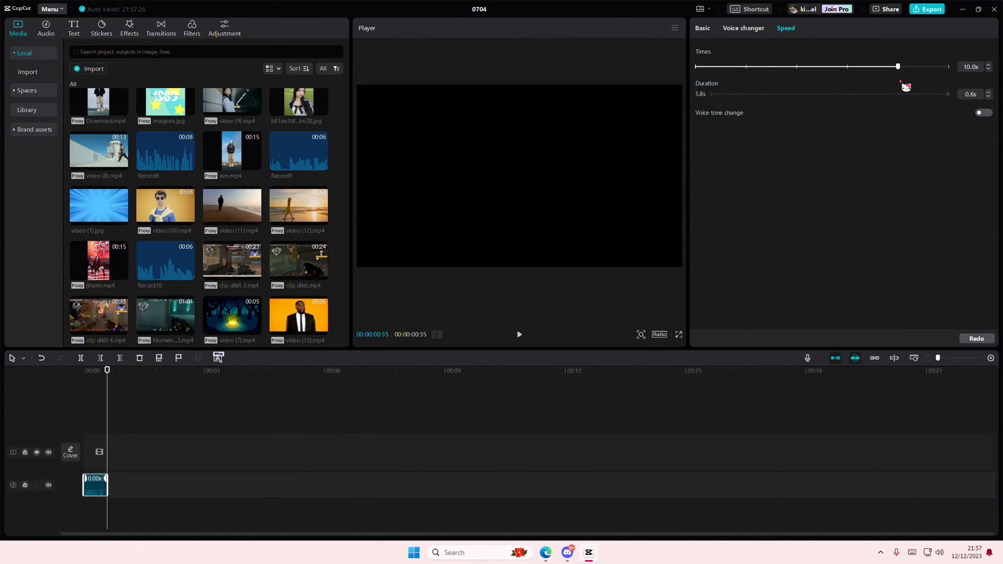
Make the sped-up clip a compound clip, slowed to 0.1x with voice tone change on.
right_click(94, 484)
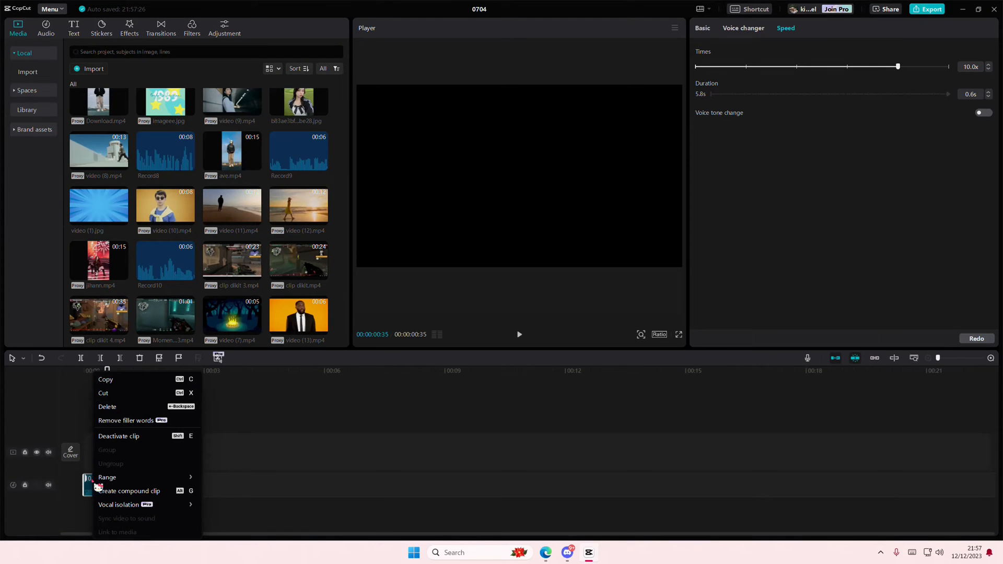
left_click(129, 491)
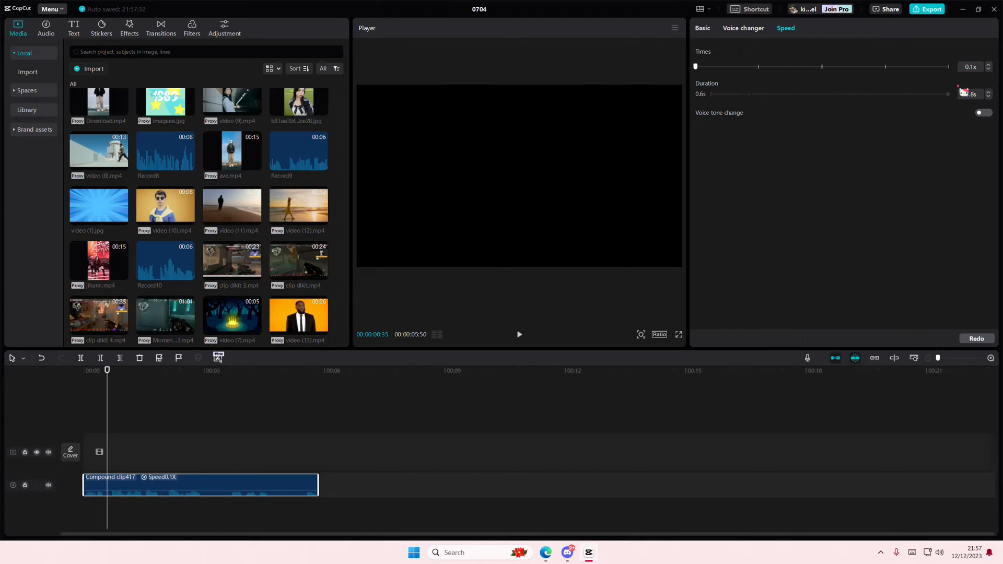
left_click(982, 113)
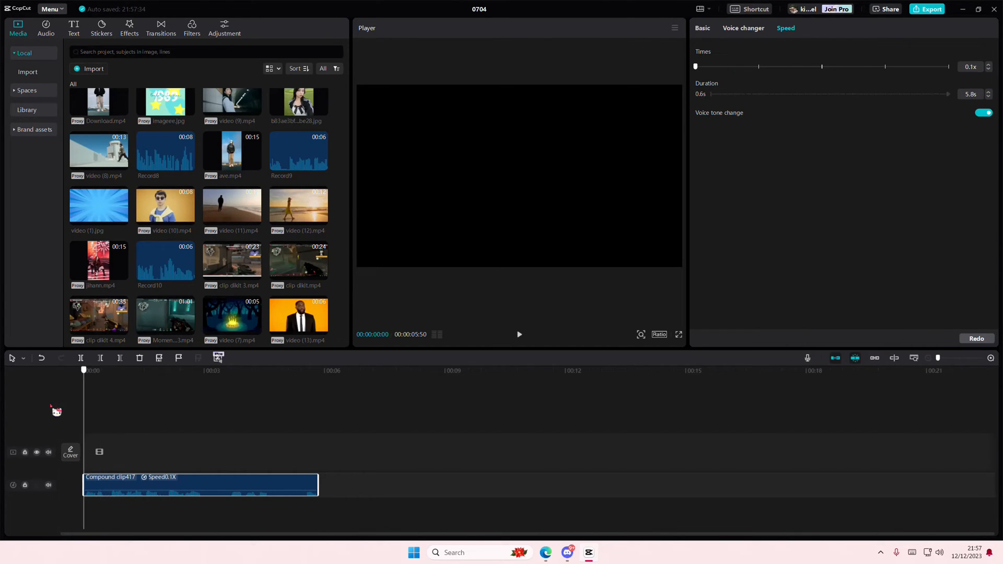
left_click(115, 371)
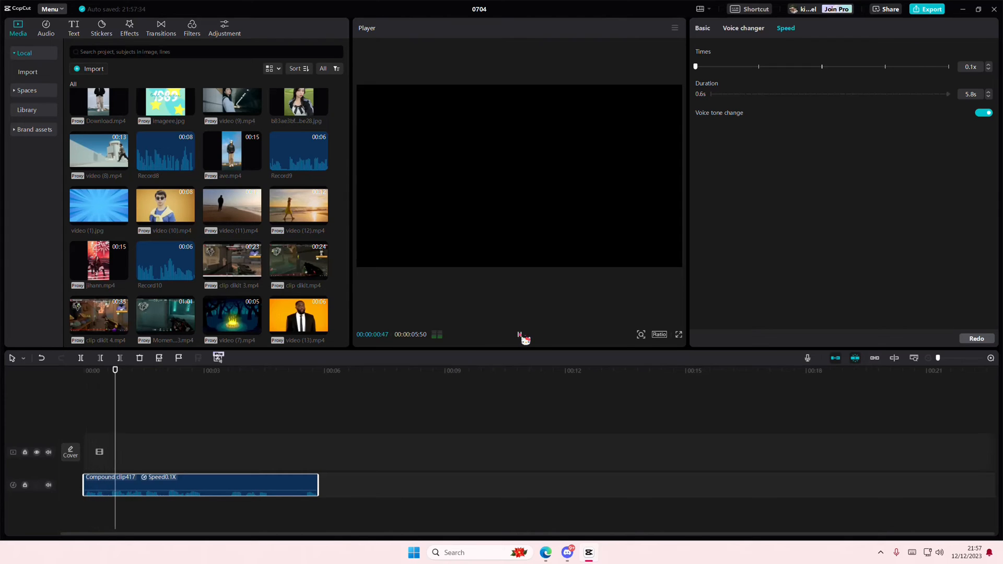
left_click(195, 371)
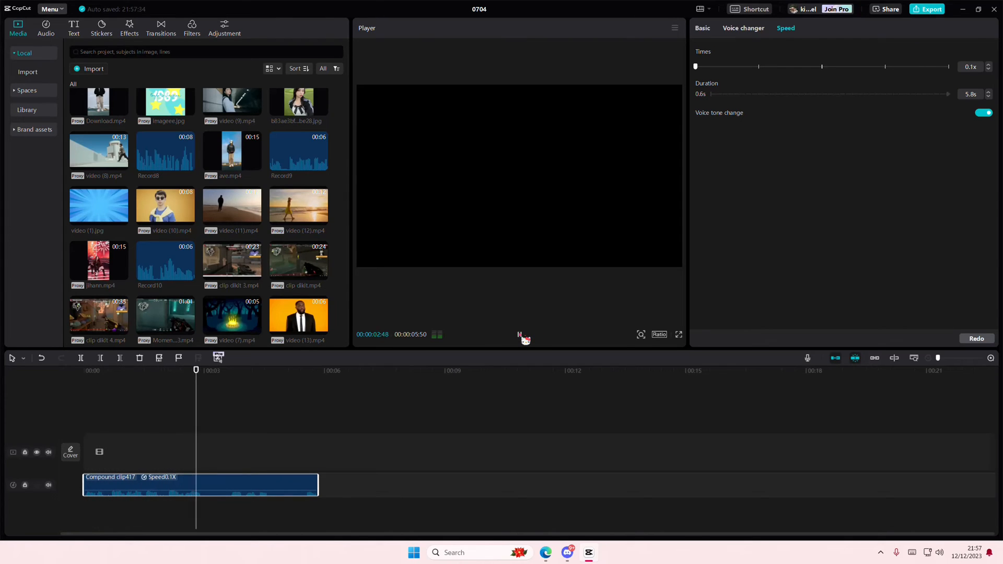
left_click(273, 370)
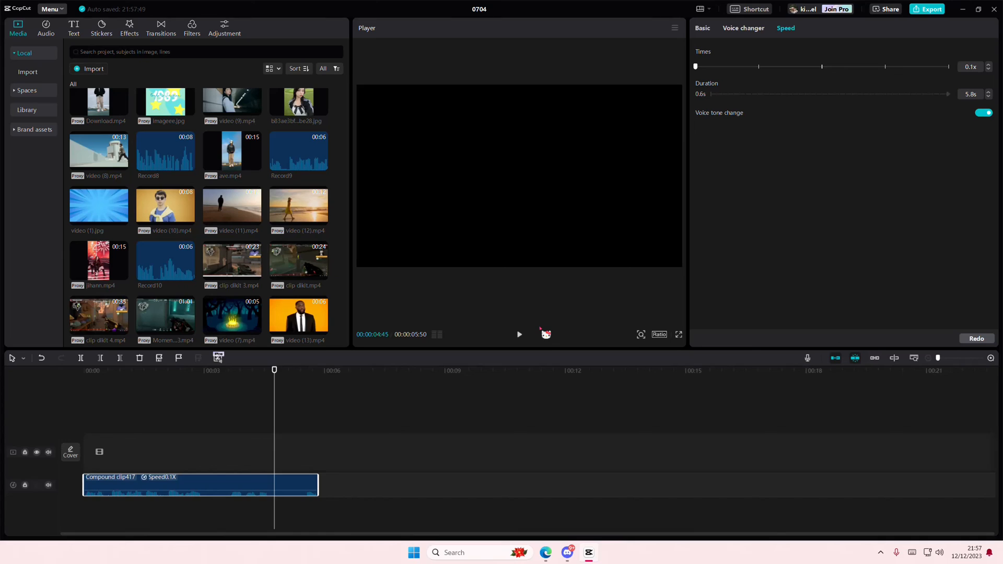
mouse_move(754, 305)
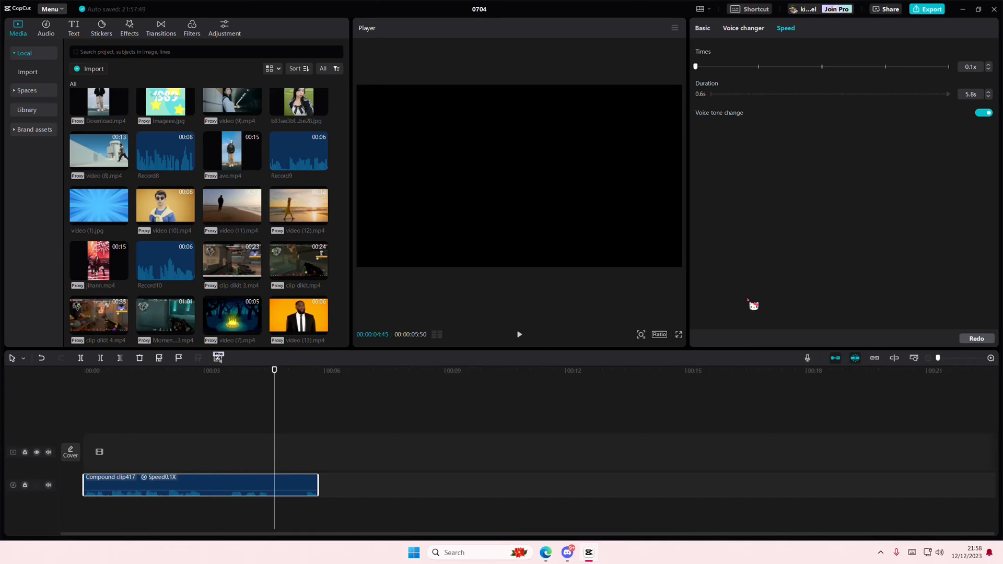